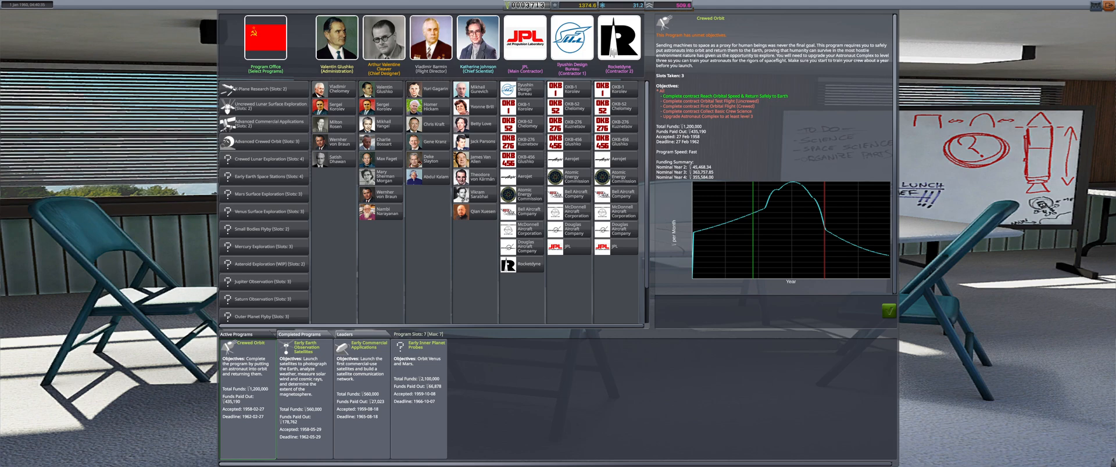
Step: View the Early Earth Observation Satellites program's objectives and funding, then another program's details
left_click(302, 344)
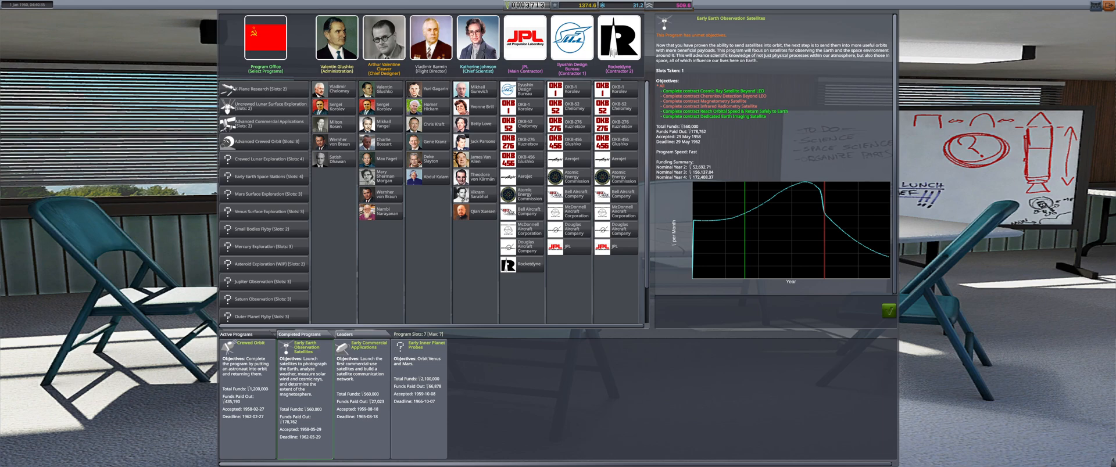
left_click(361, 347)
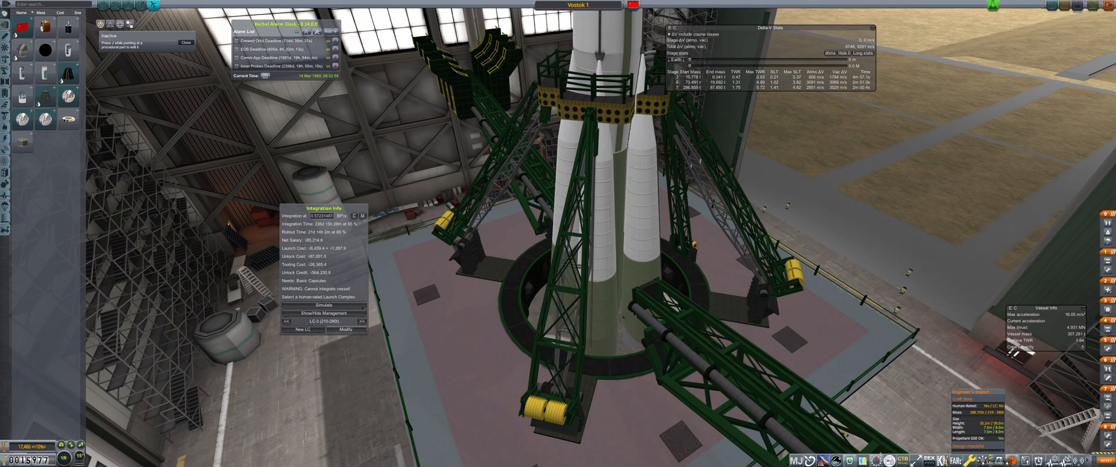
Step: Start reconditioning launch complex LC-2-A and acknowledge the Renovation Begun notice
left_click(346, 329)
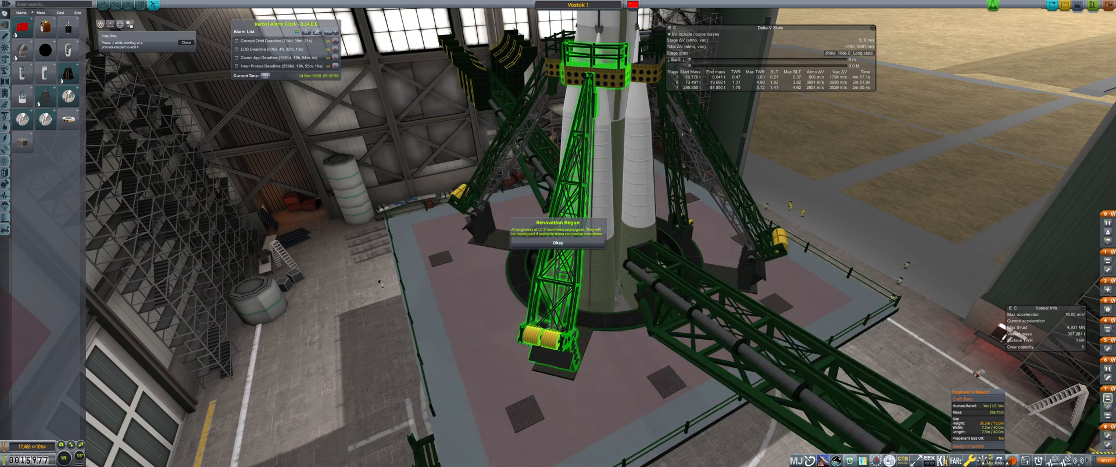
left_click(563, 243)
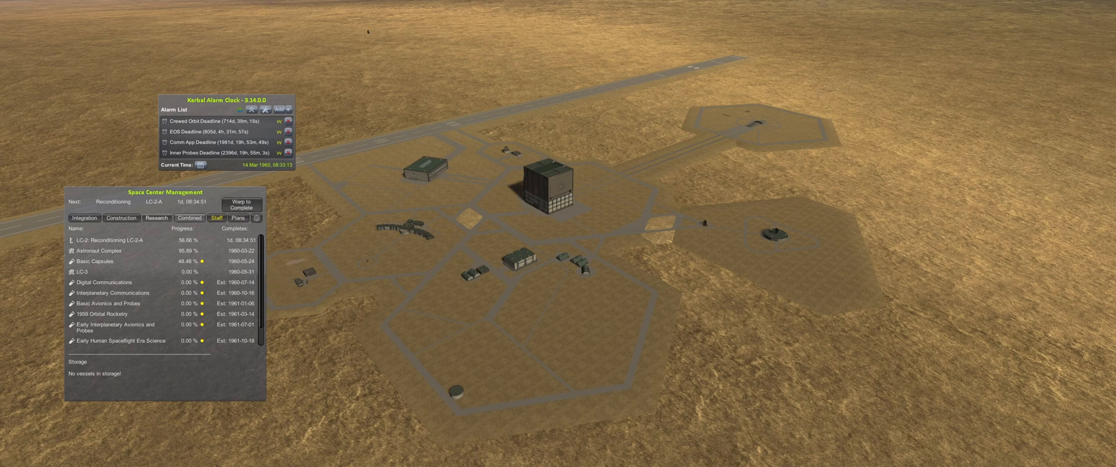
Step: Check the construction work rates, then warp to the next project completion on 22 March 1960
left_click(120, 218)
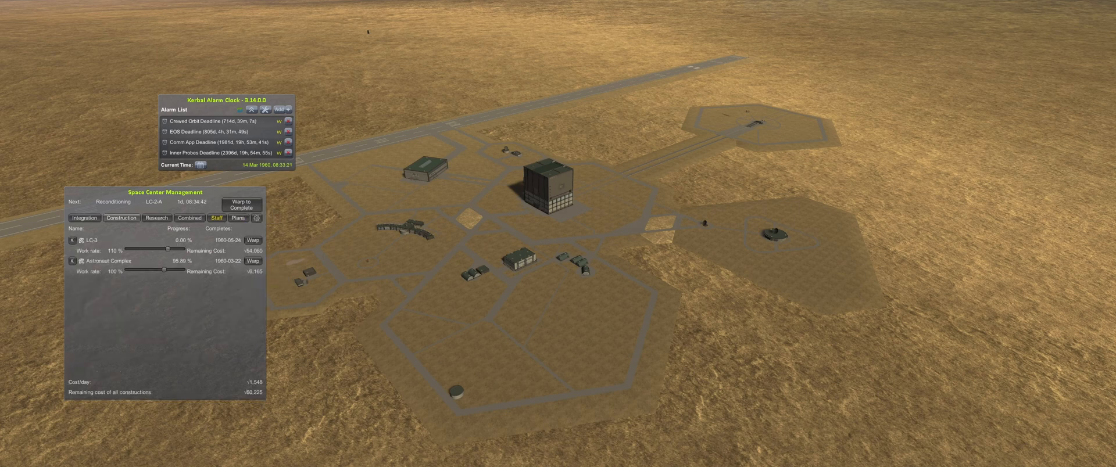
left_click(189, 217)
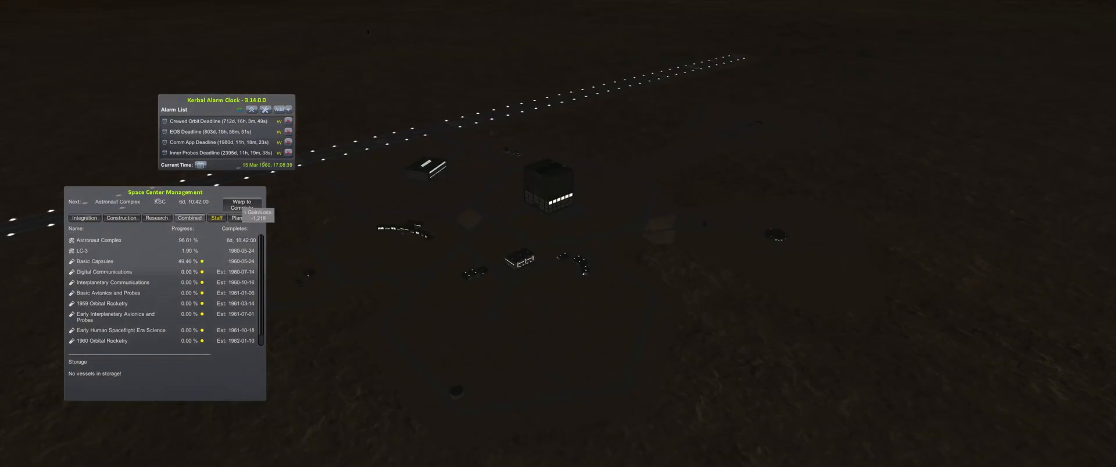
left_click(242, 204)
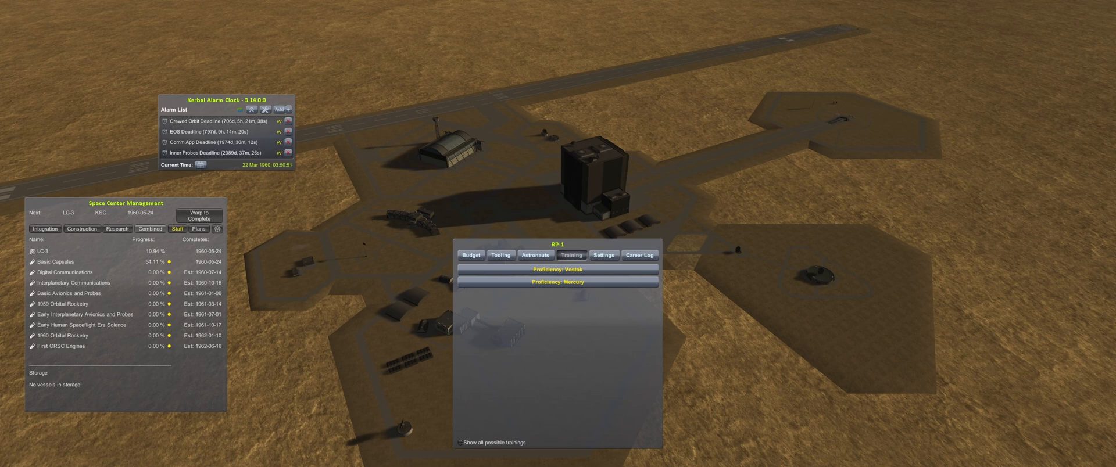
Step: Enroll a cosmonaut in the Proficiency: Vostok course and bring up the Staff overview
left_click(556, 269)
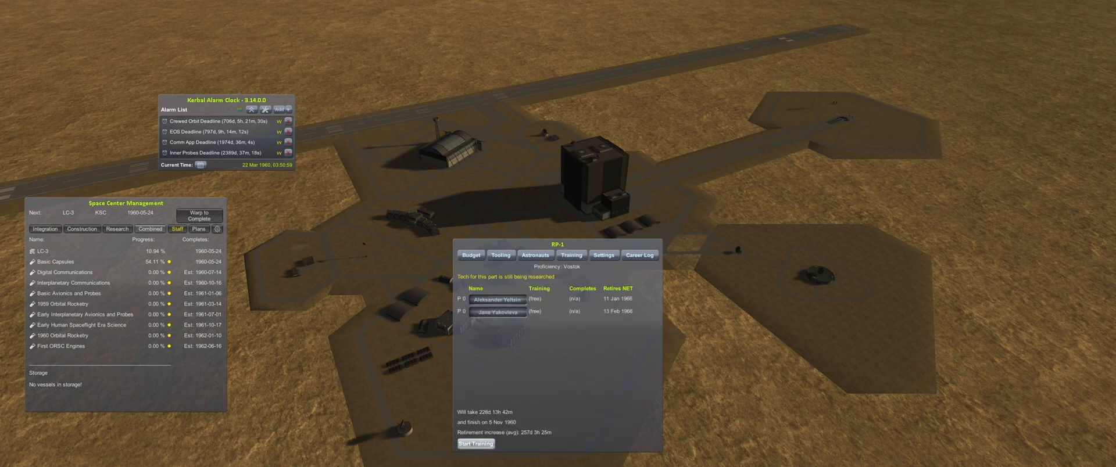
left_click(474, 444)
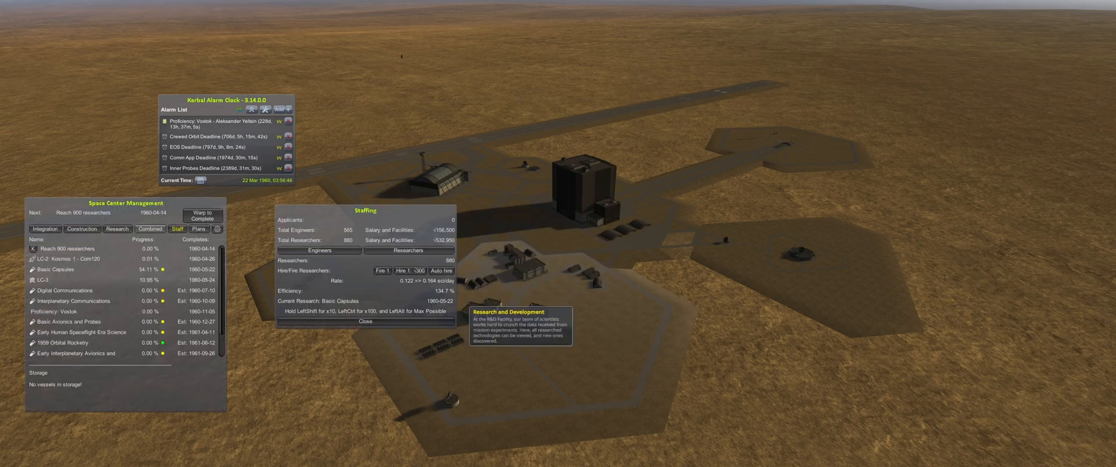
left_click(201, 215)
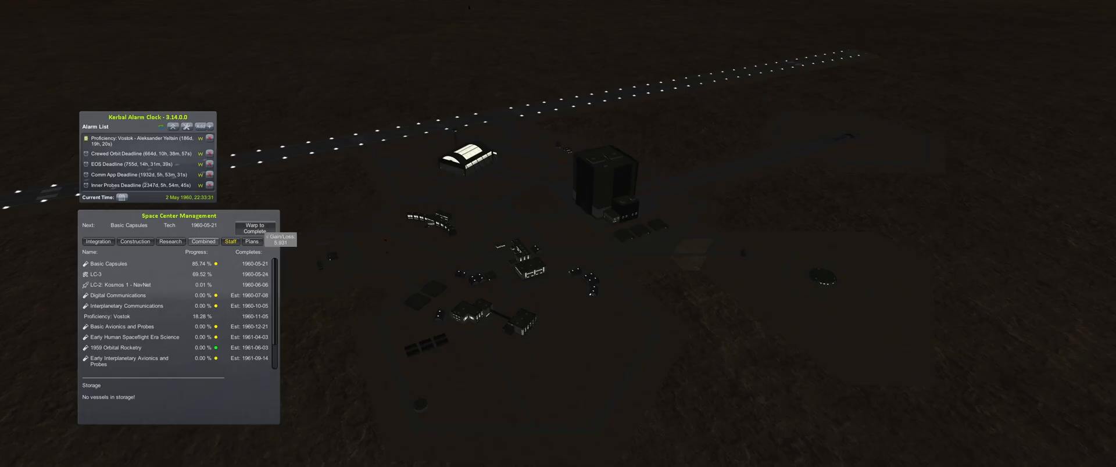
Step: Adjust the LC-3 construction work rate to 100%, switching between Construction and Combined views
left_click(135, 242)
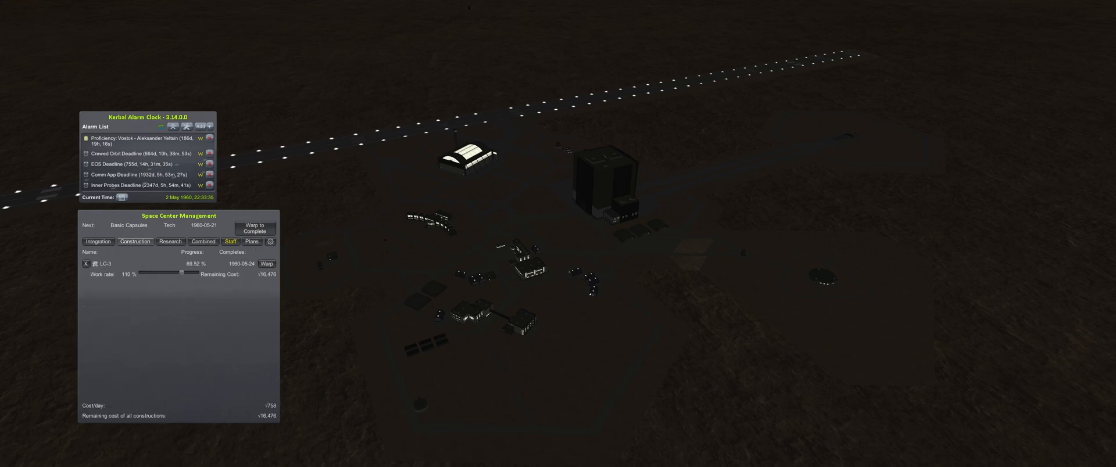
left_click(203, 240)
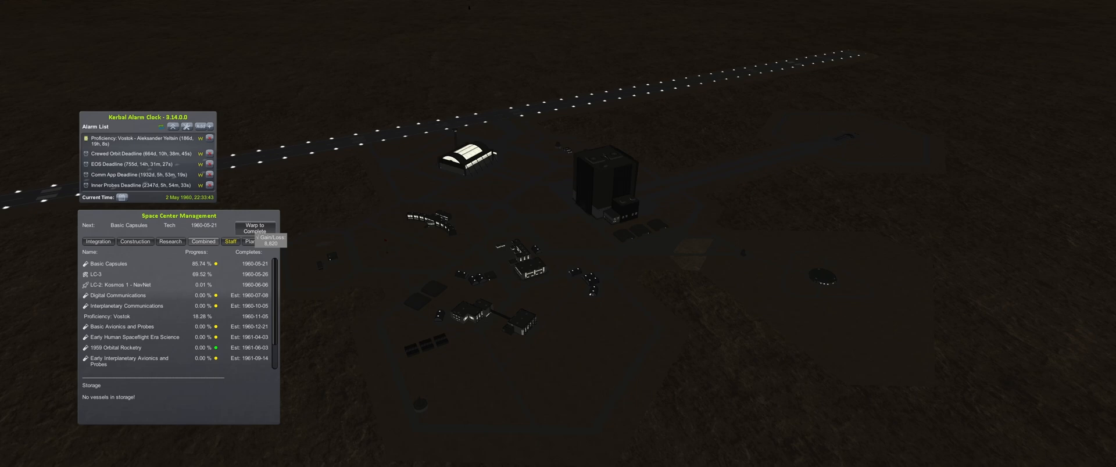
left_click(134, 242)
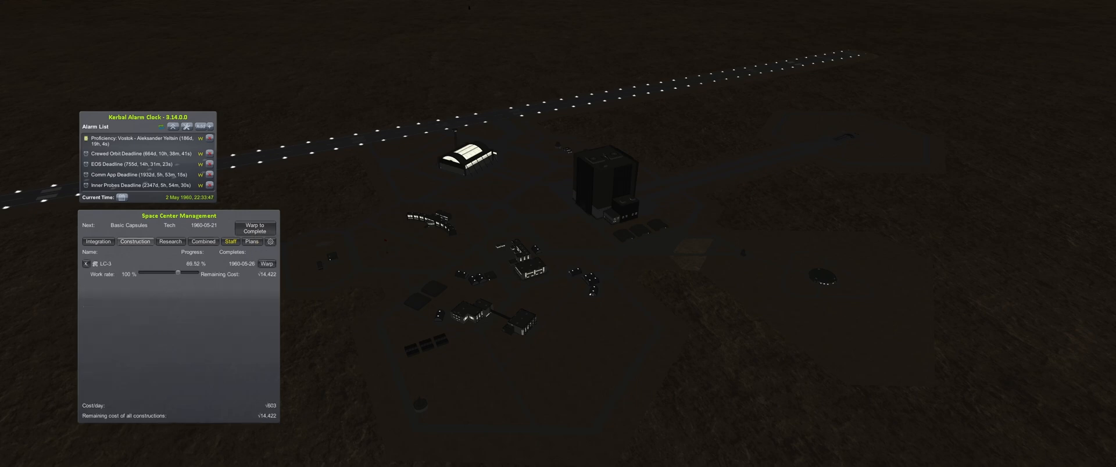
left_click(203, 242)
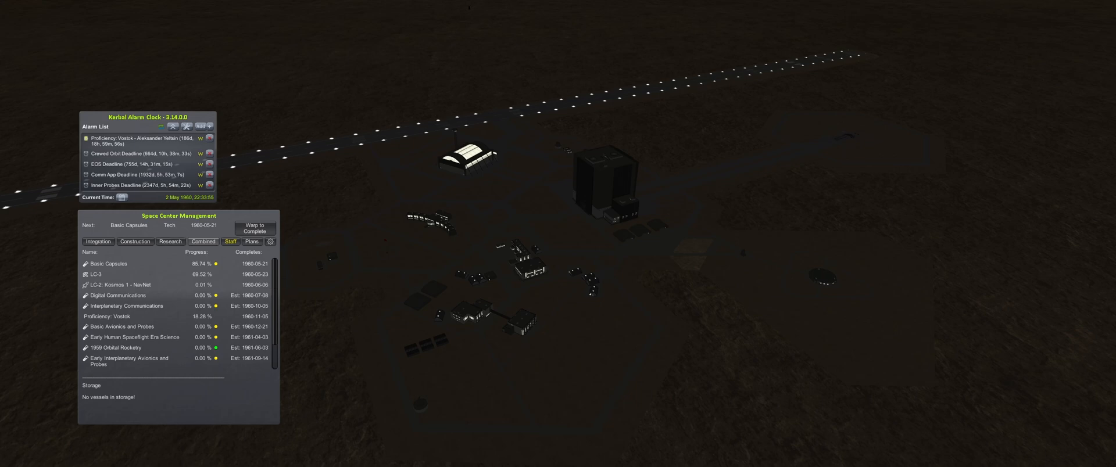
left_click(135, 241)
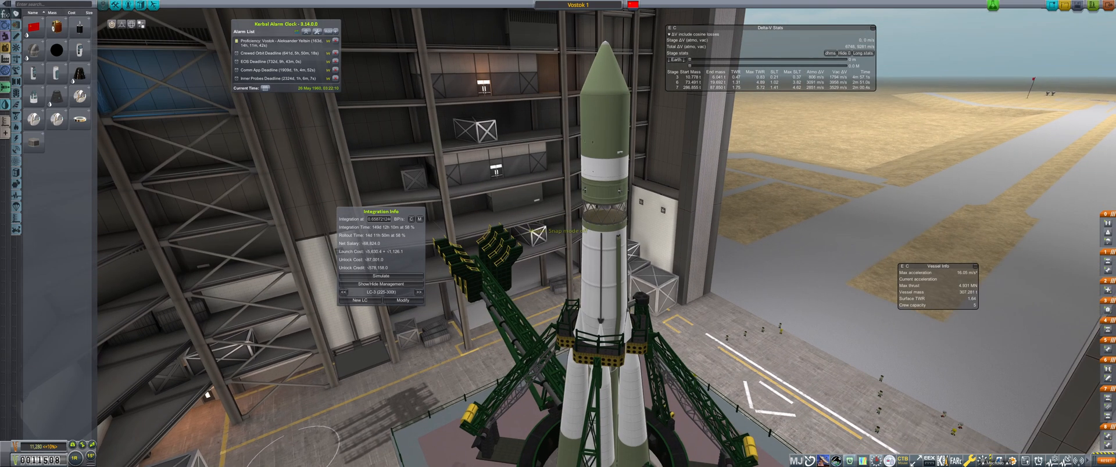
Step: Add Vostok 1 to the LC-3 integration queue
left_click(382, 276)
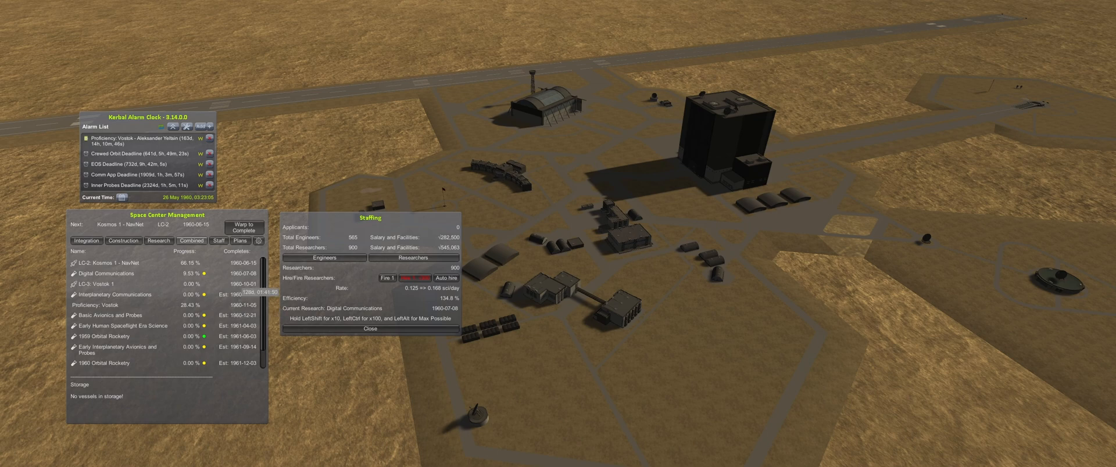
Step: Review the work queue for Vostok 1 at LC-3 and close the Staffing window
scroll("down", 3)
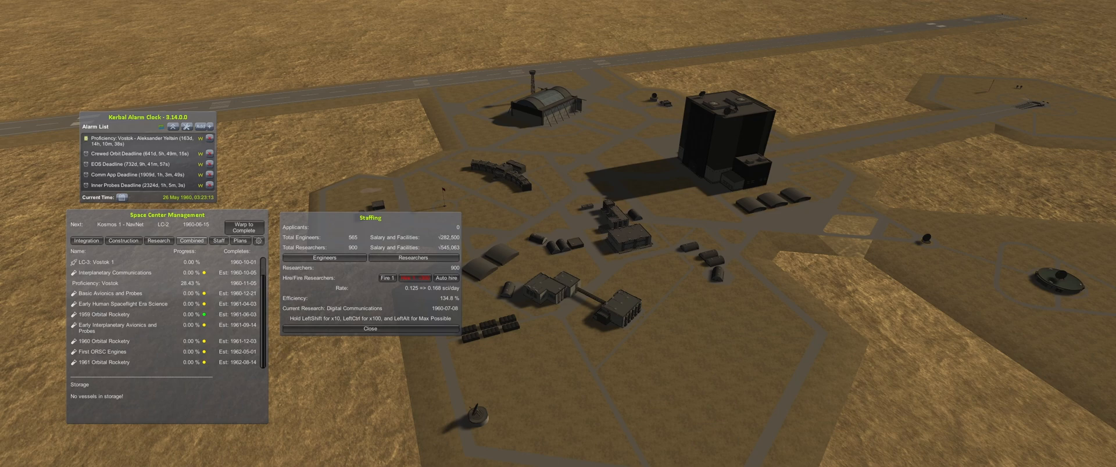
left_click(446, 278)
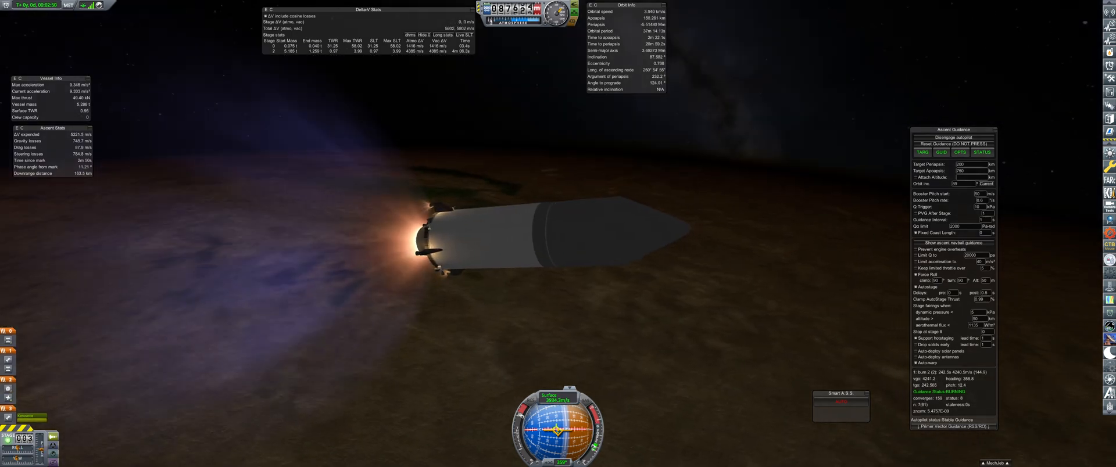
Step: Prepare an Earth departure from a 160 km, 45.92° orbit in the Transfer Window Planner
key(".")
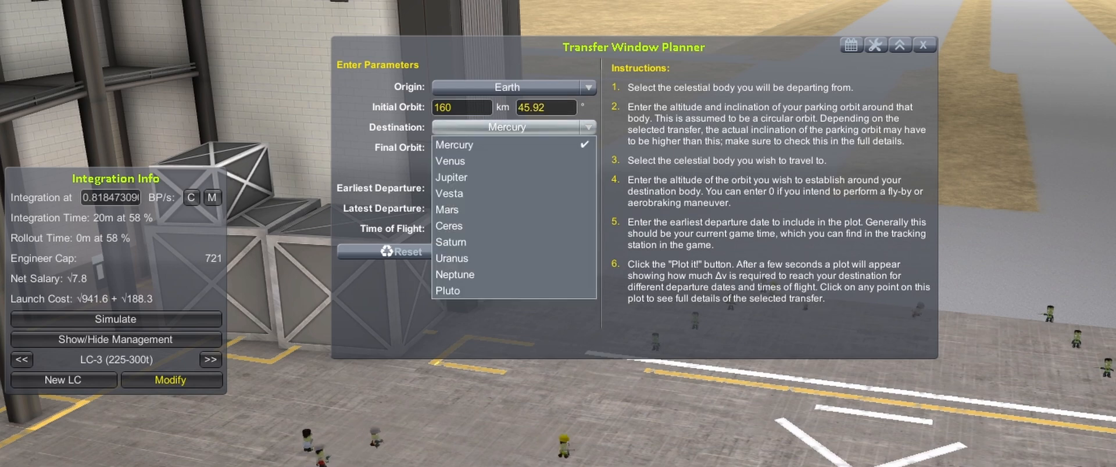
Step: Plot the Earth-to-Venus transfer windows, finding a 3543 m/s departure
left_click(450, 160)
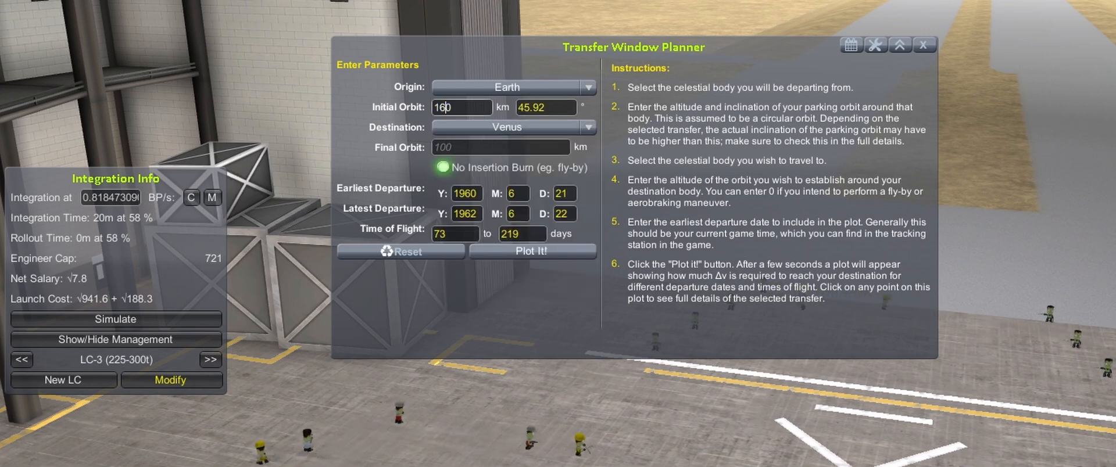
left_click(533, 251)
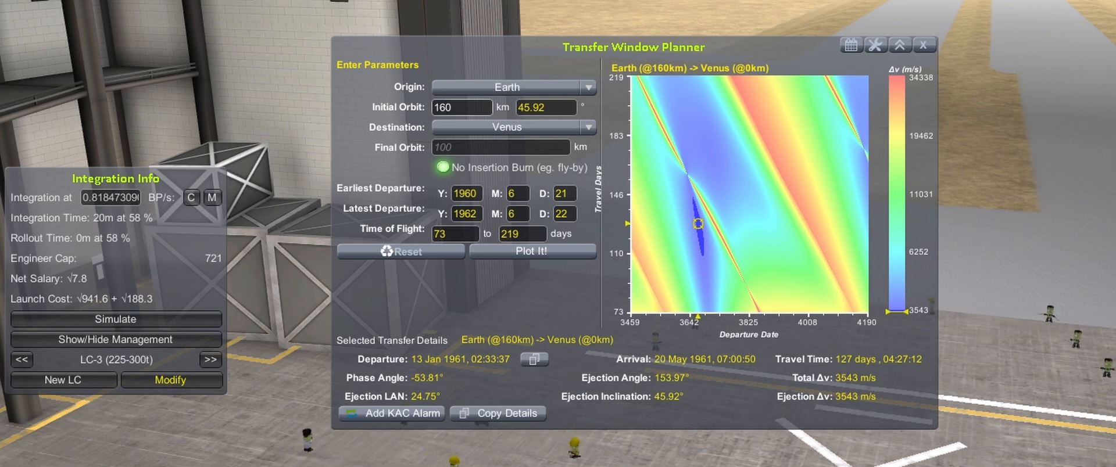
left_click(461, 107)
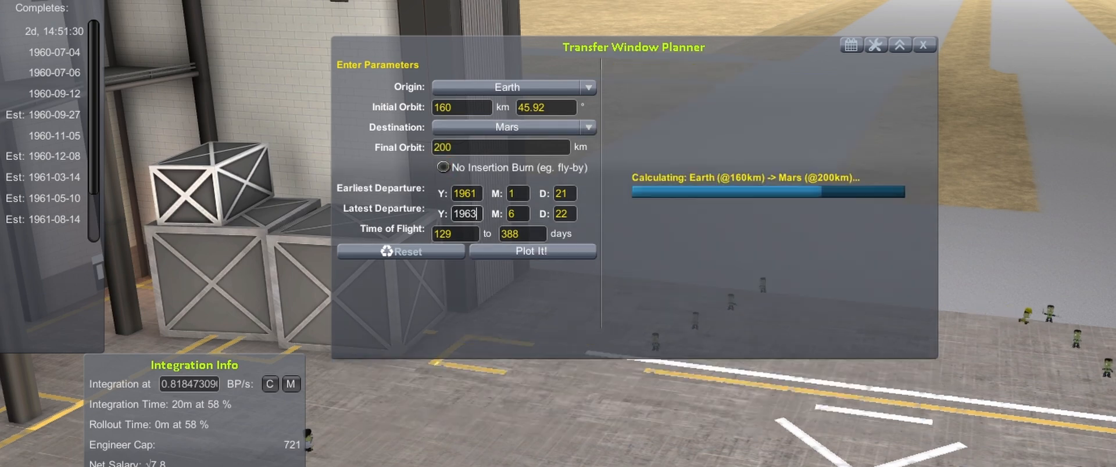
Step: Plot the Earth-to-Mars windows with a 200 km final orbit for 1961–1963 (5647 m/s), then reselect Venus
left_click(530, 251)
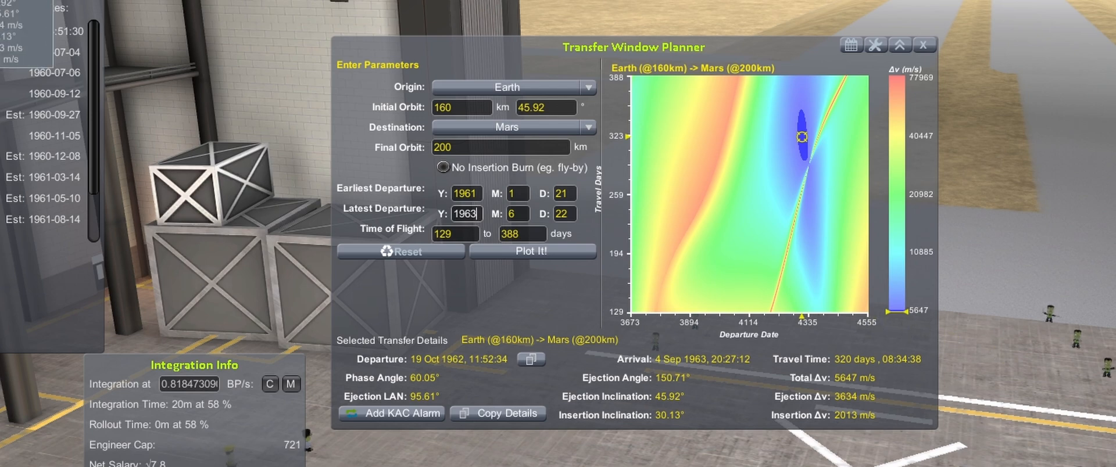
left_click(514, 128)
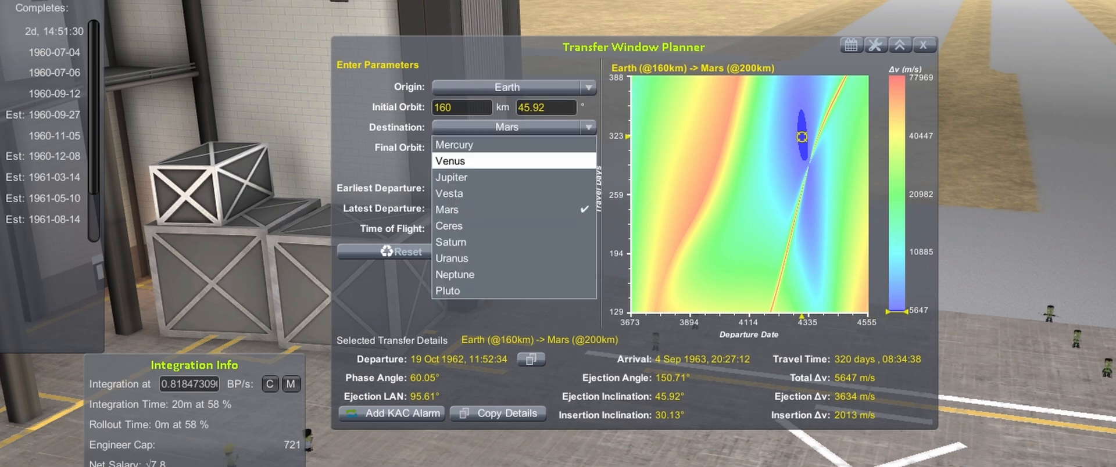
left_click(450, 160)
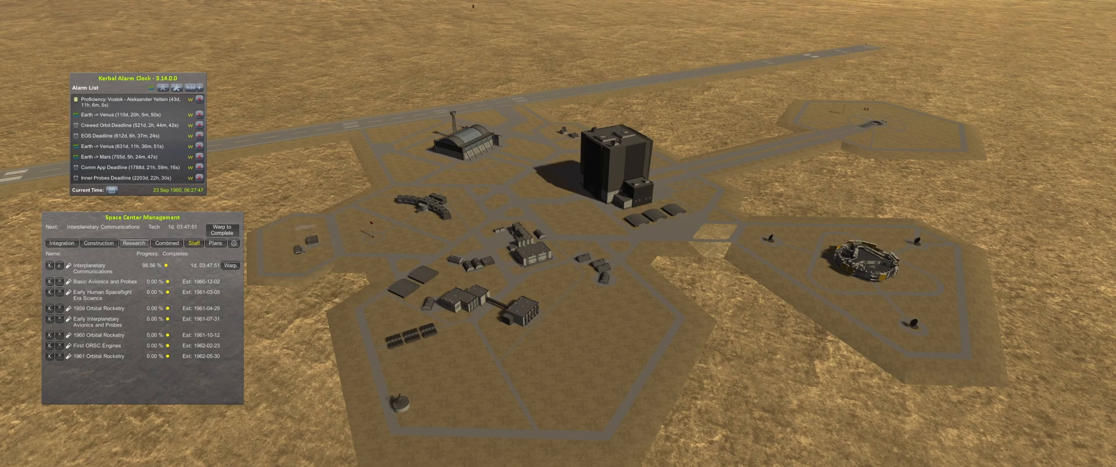
Step: Warp until Interplanetary Communications completes on 24 September 1960 and bring up the Tracking Station upgrade
left_click(220, 229)
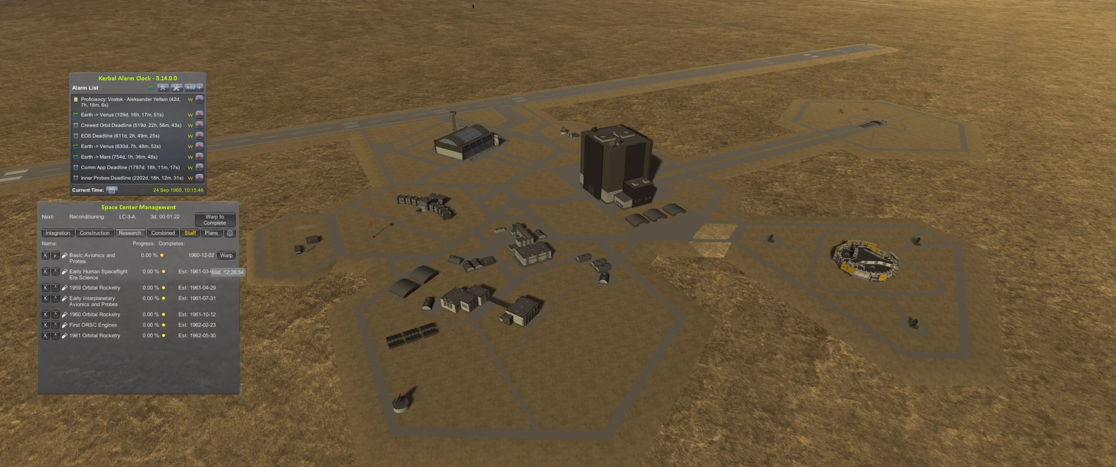
left_click(861, 263)
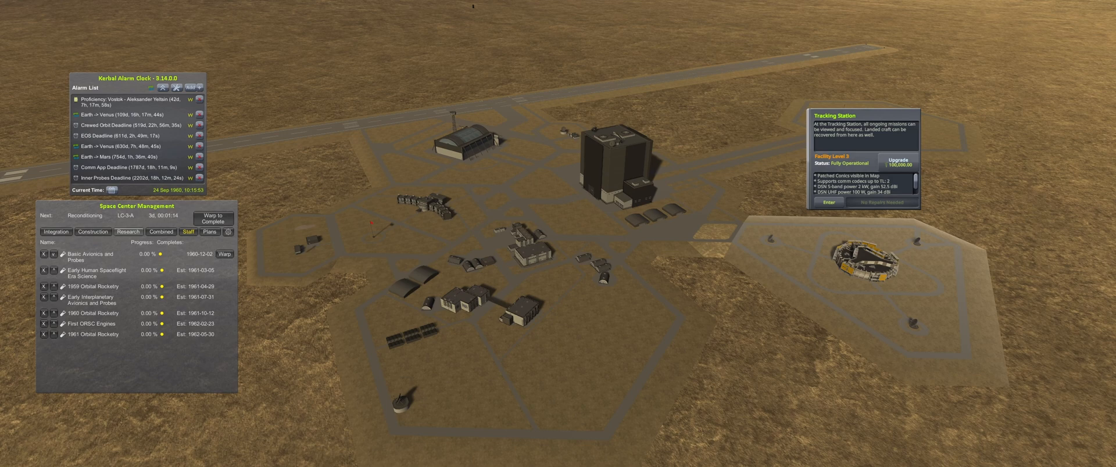
mouse_move(899, 160)
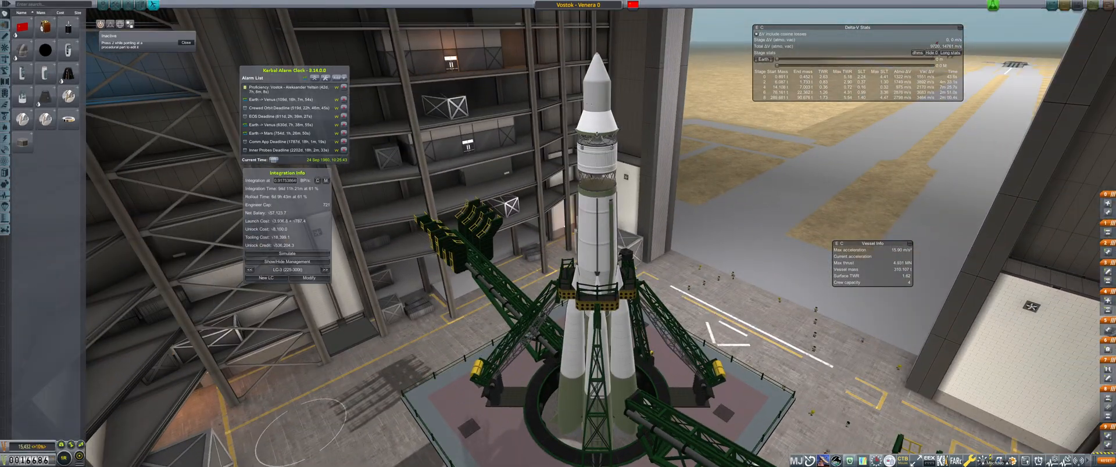
mouse_move(285, 112)
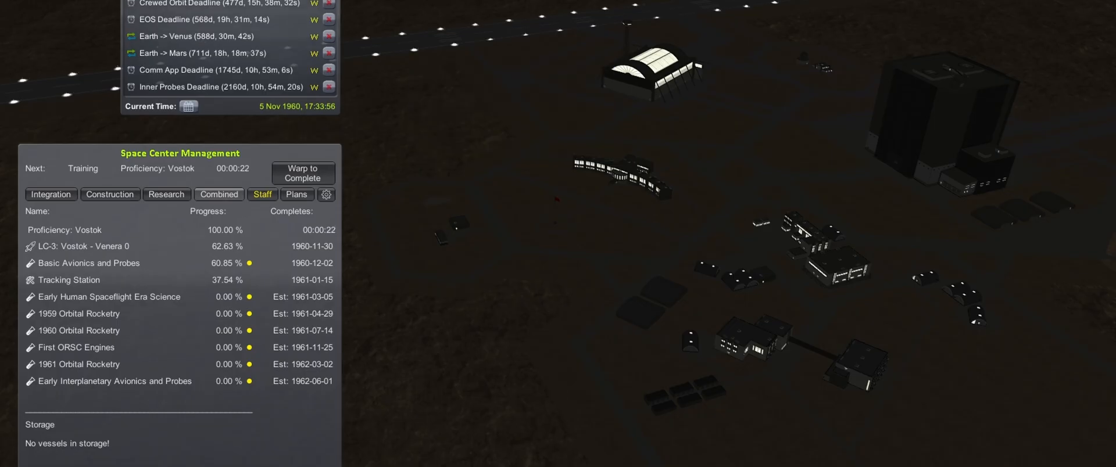
Step: Warp through Vostok proficiency training, acknowledge the Crew Updates notice, and warp toward integration completion
left_click(302, 173)
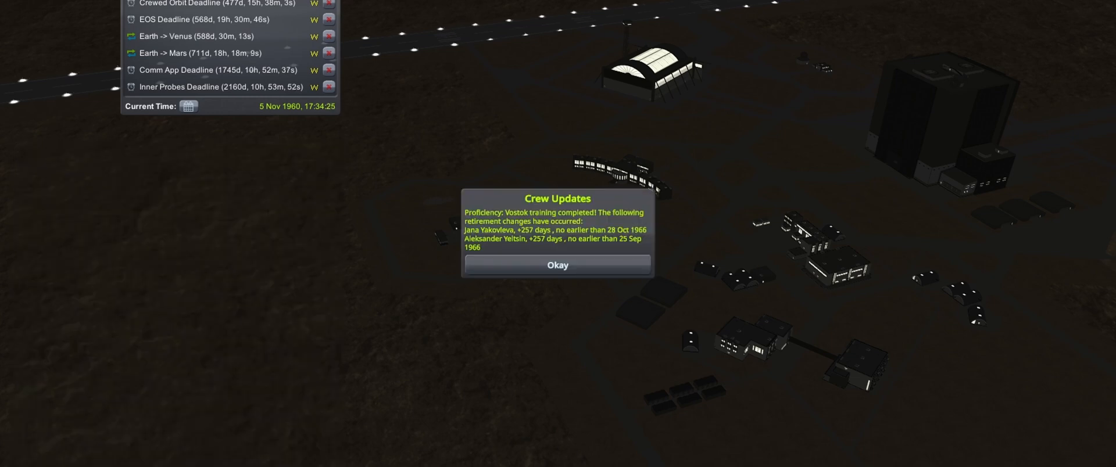
left_click(556, 265)
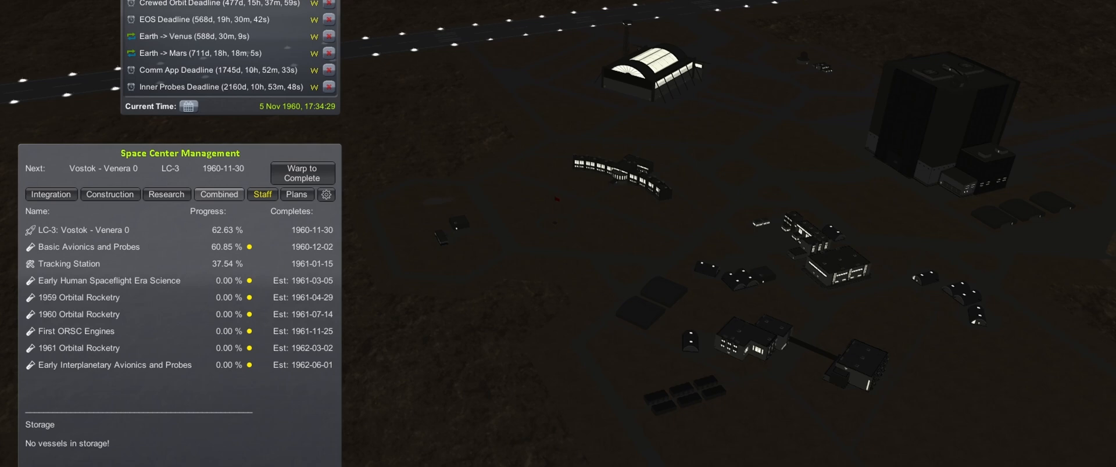
left_click(262, 194)
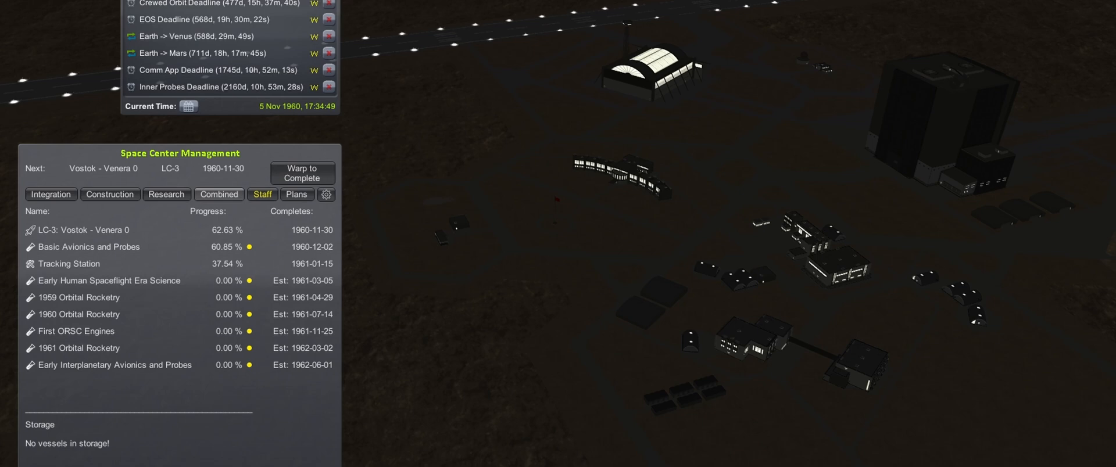
left_click(302, 173)
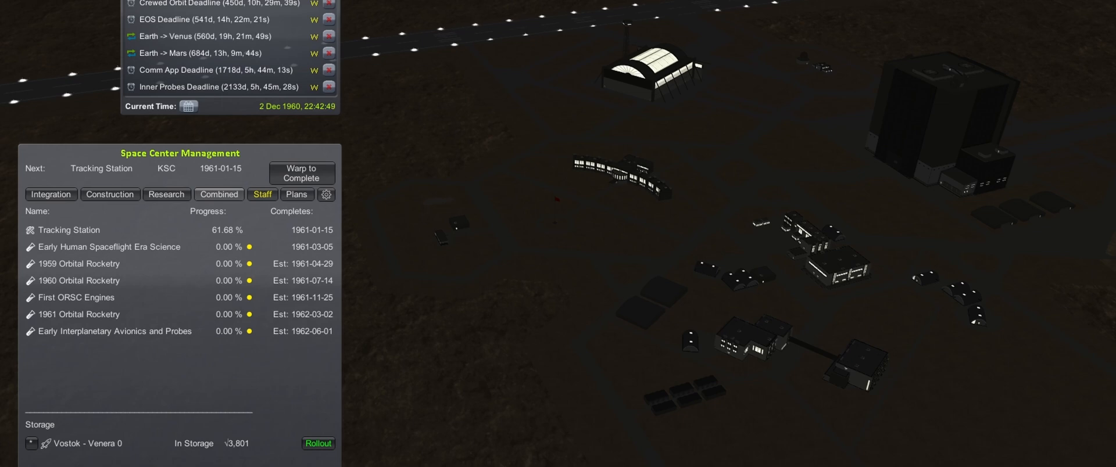
Step: Roll out the stored Vostok - Venera 0 to LC-3-A
left_click(318, 443)
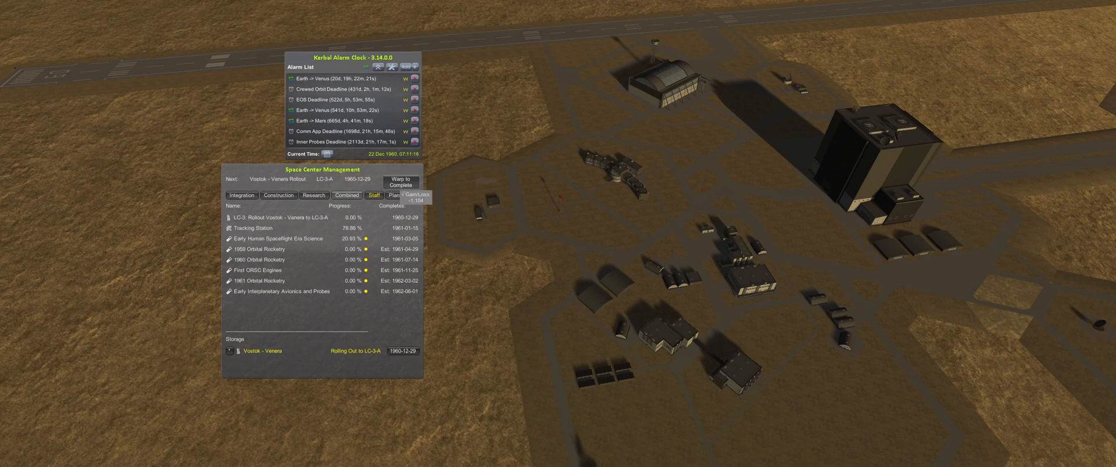
Step: Warp until Vostok - Venera reaches LC-3-A, then start auto-hiring engineers for LC-3
left_click(398, 183)
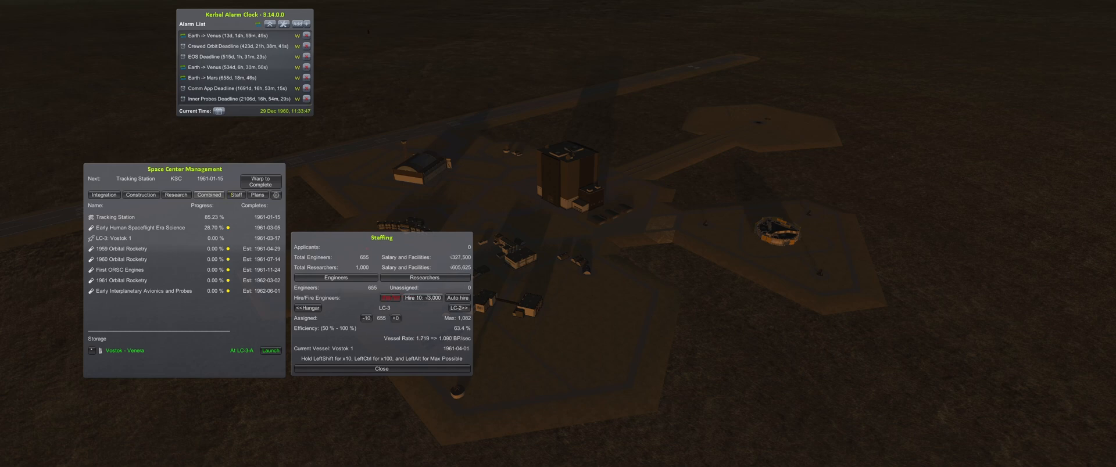
left_click(457, 298)
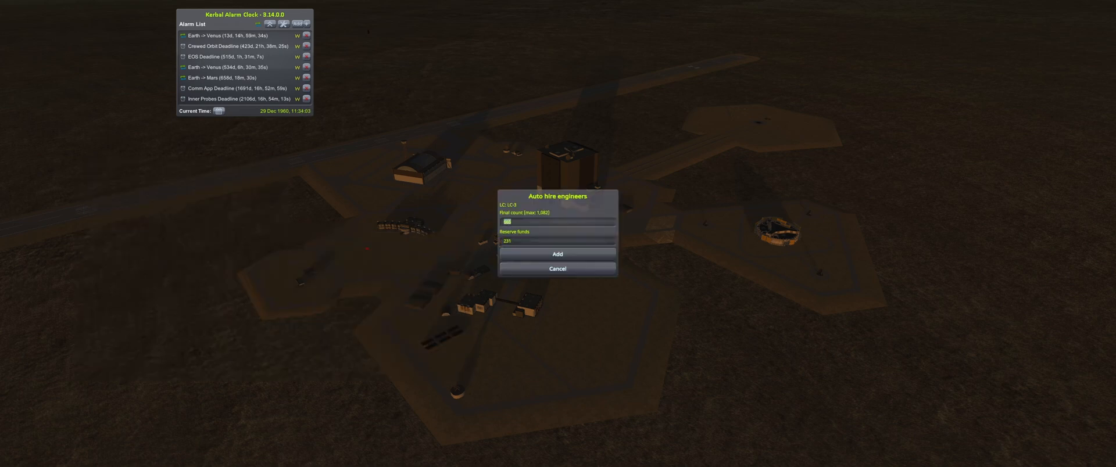